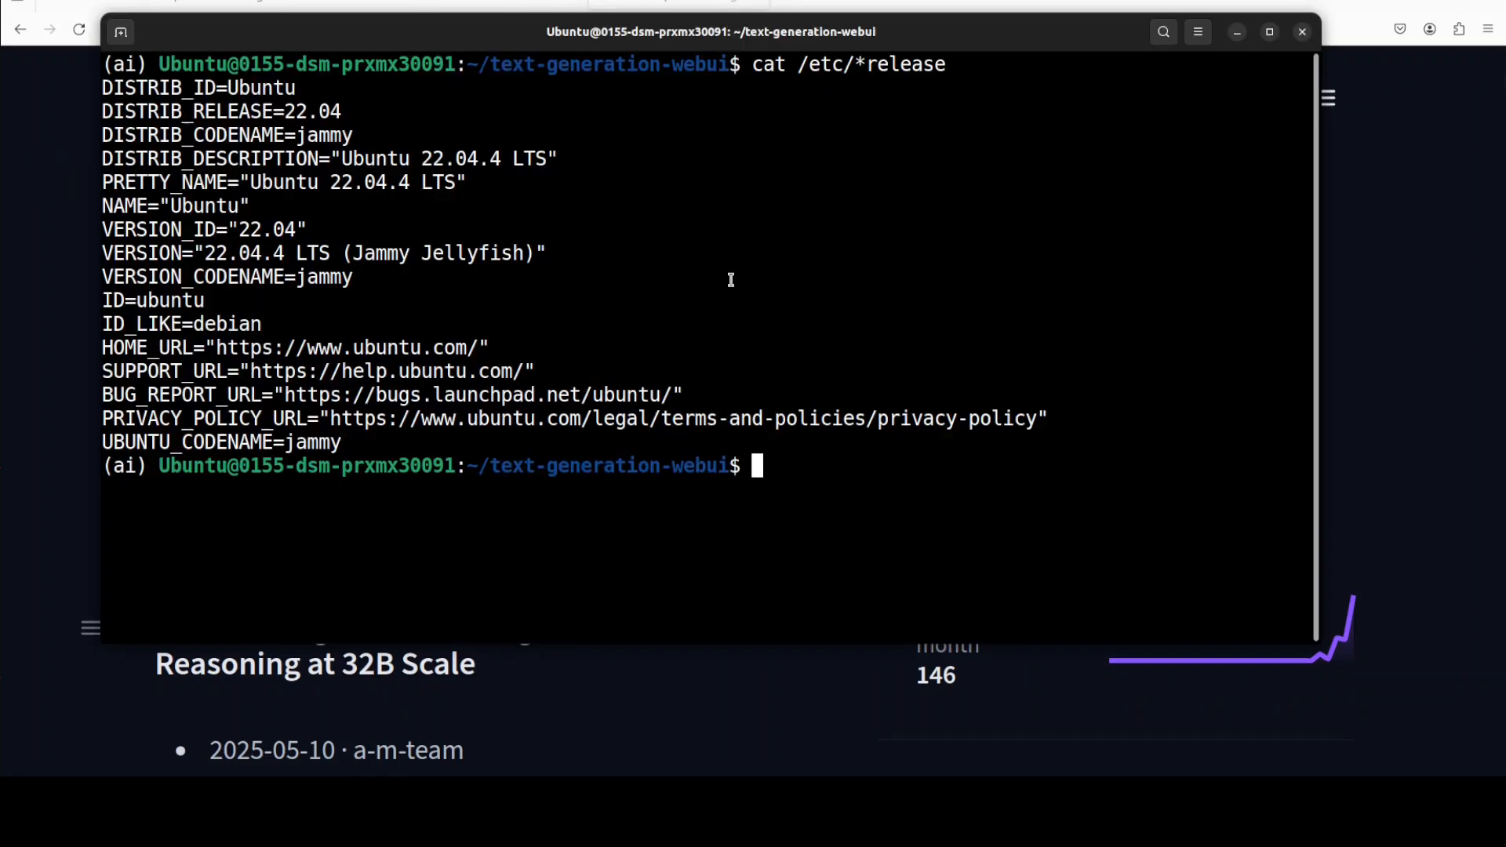
Run nvidia-smi in the terminal, pasting the command, to check the H100 GPU status.
type("nvidia-smi")
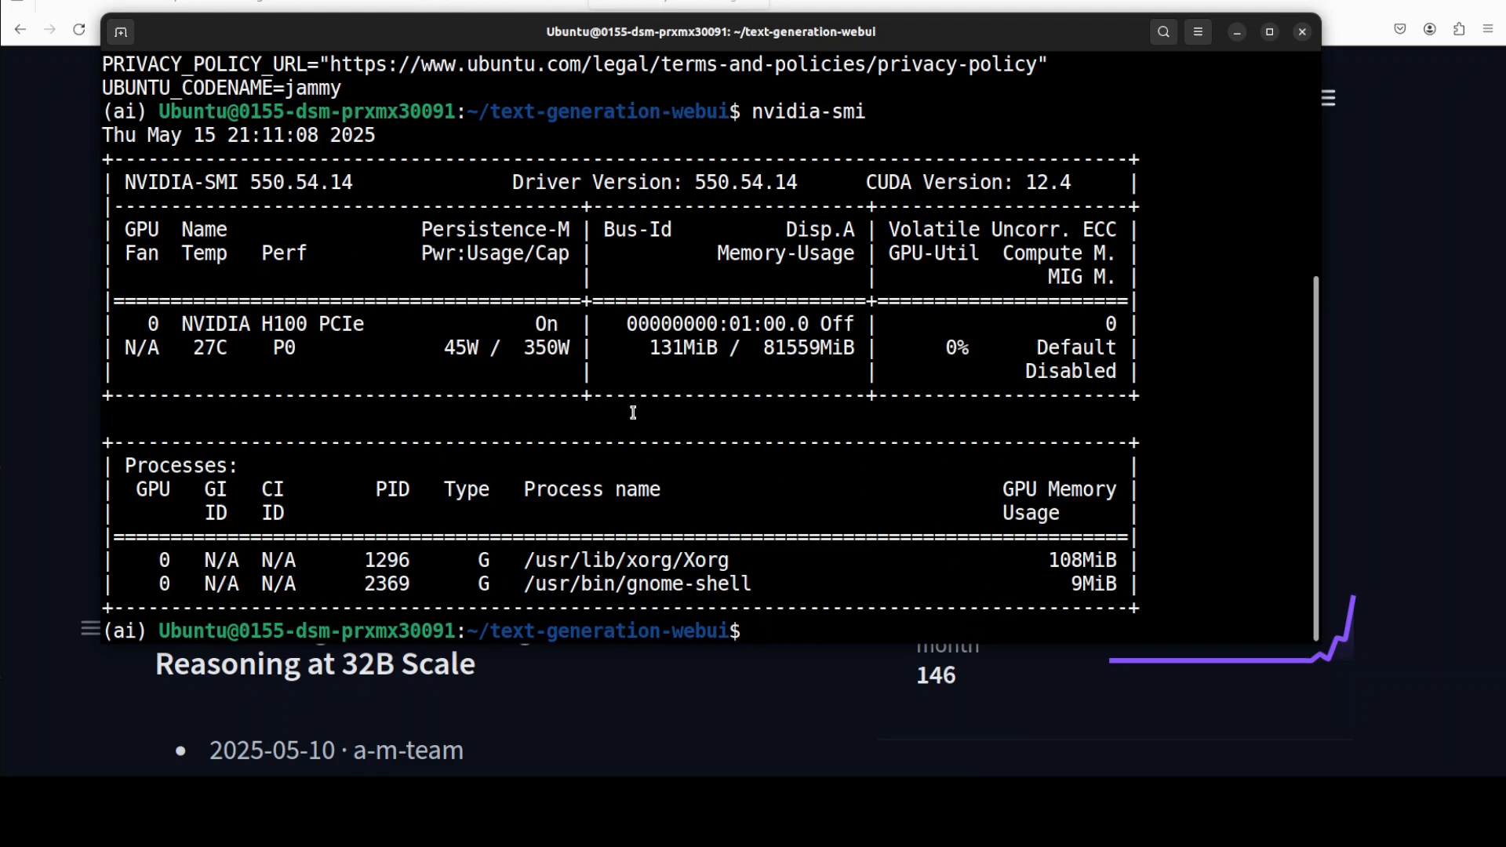
right_click(633, 413)
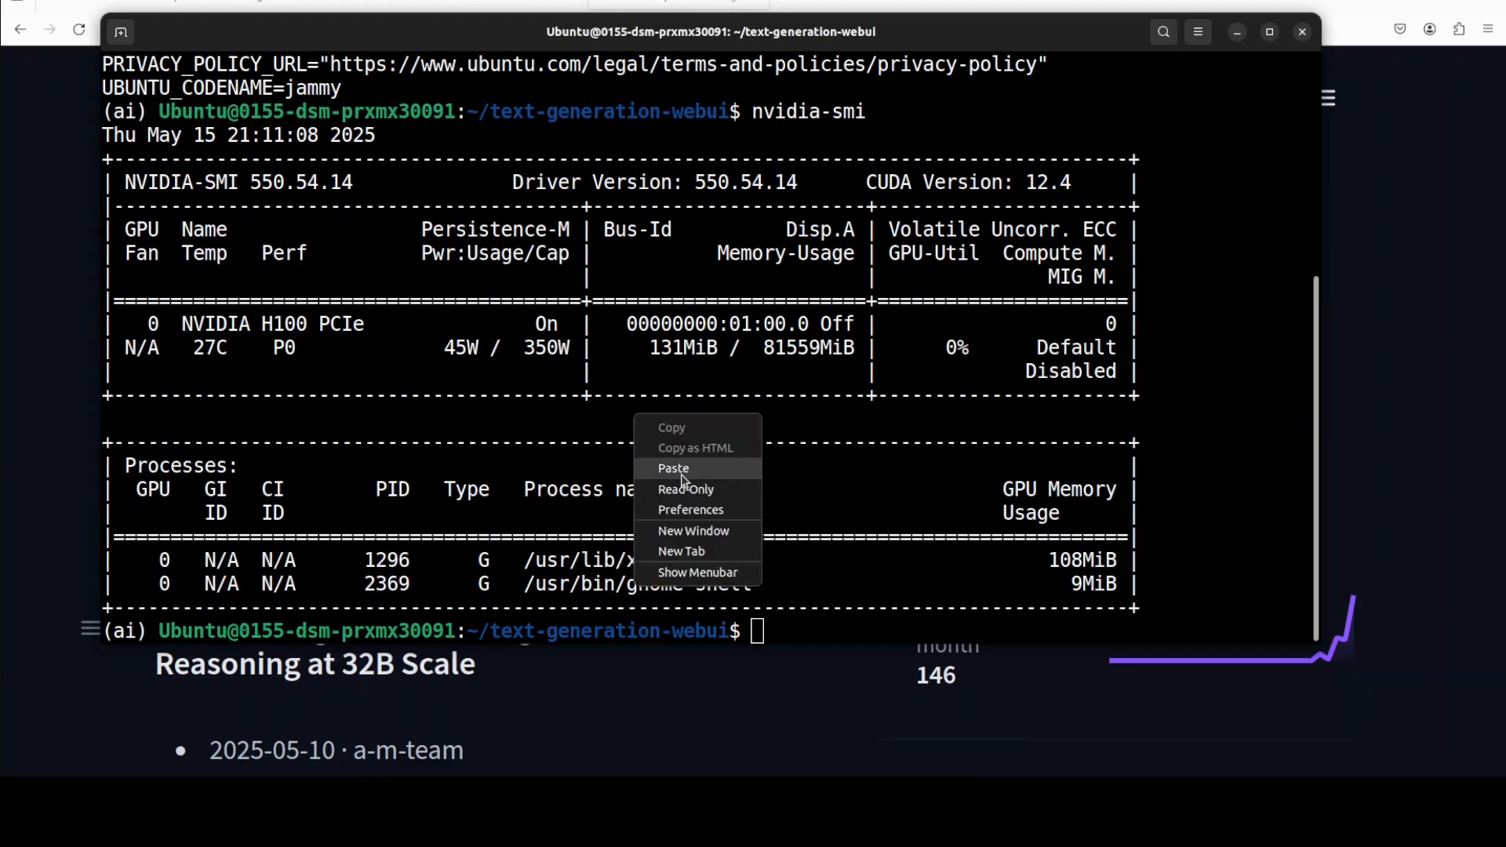
left_click(672, 469)
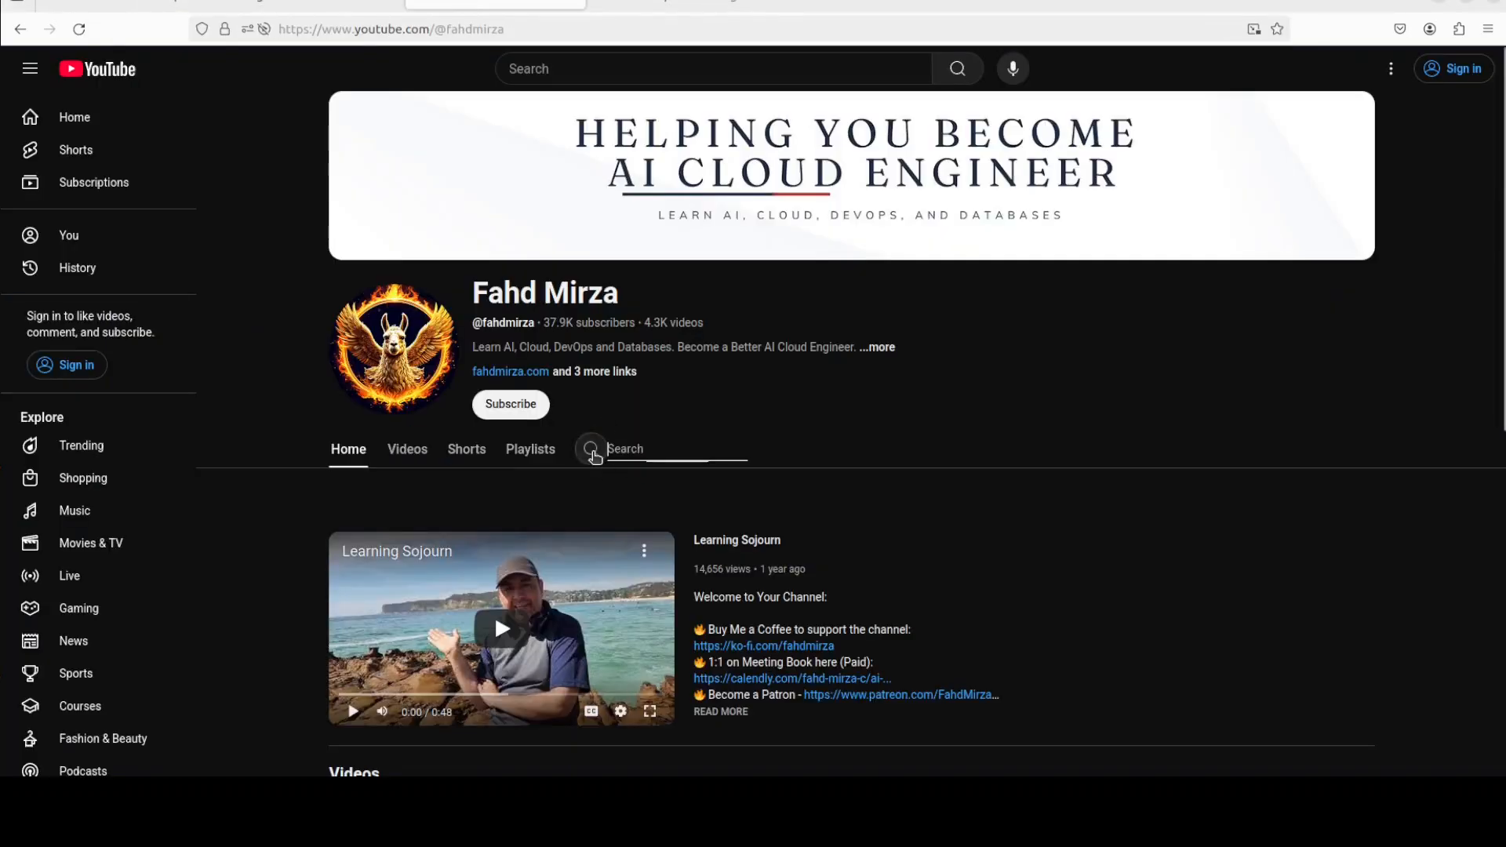
Search the YouTube channel for 'vllm'.
type("vllm")
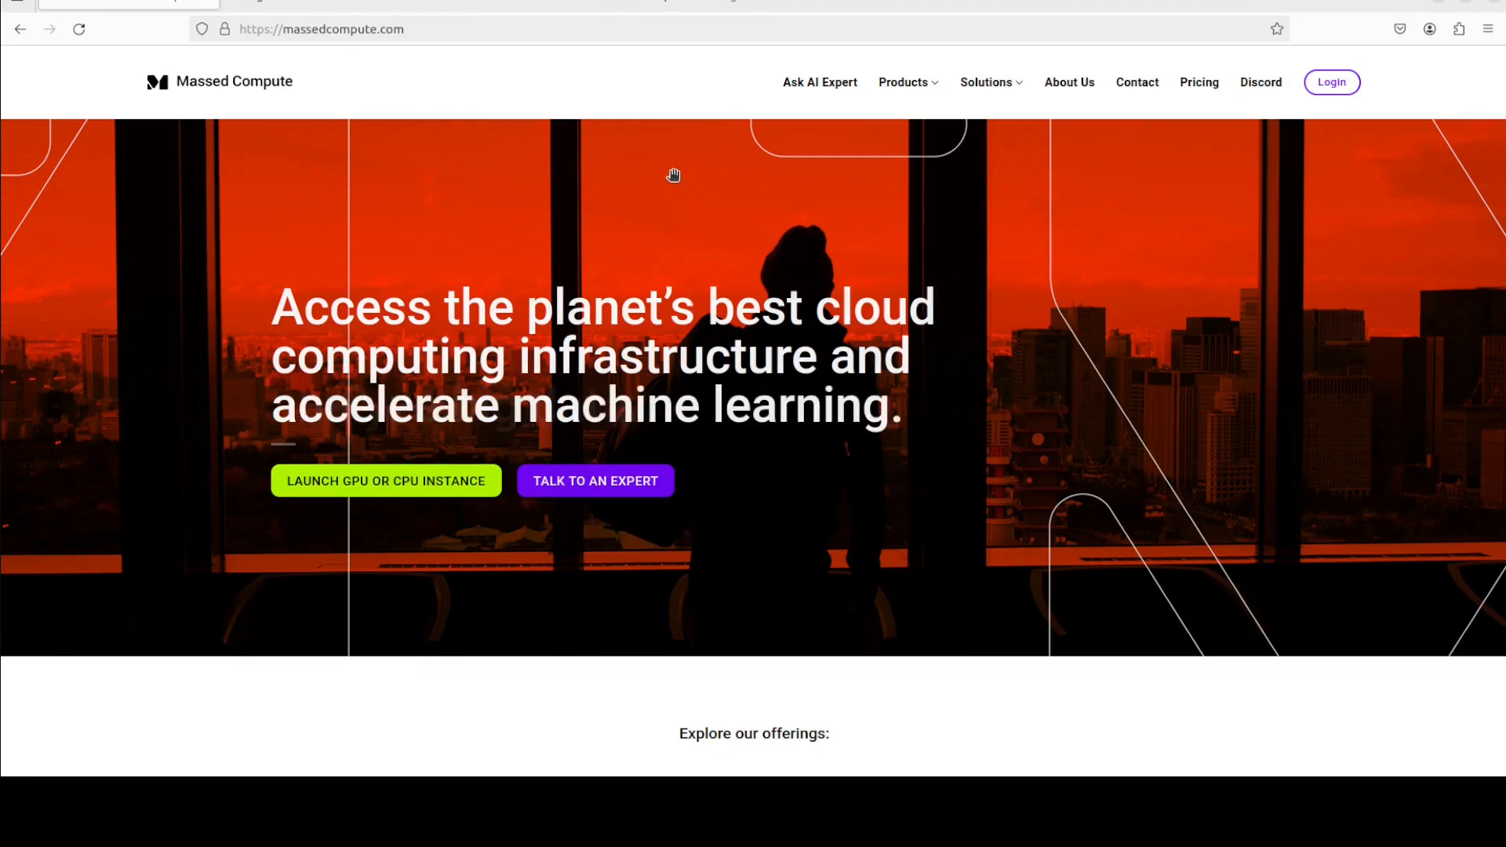
mouse_move(647, 179)
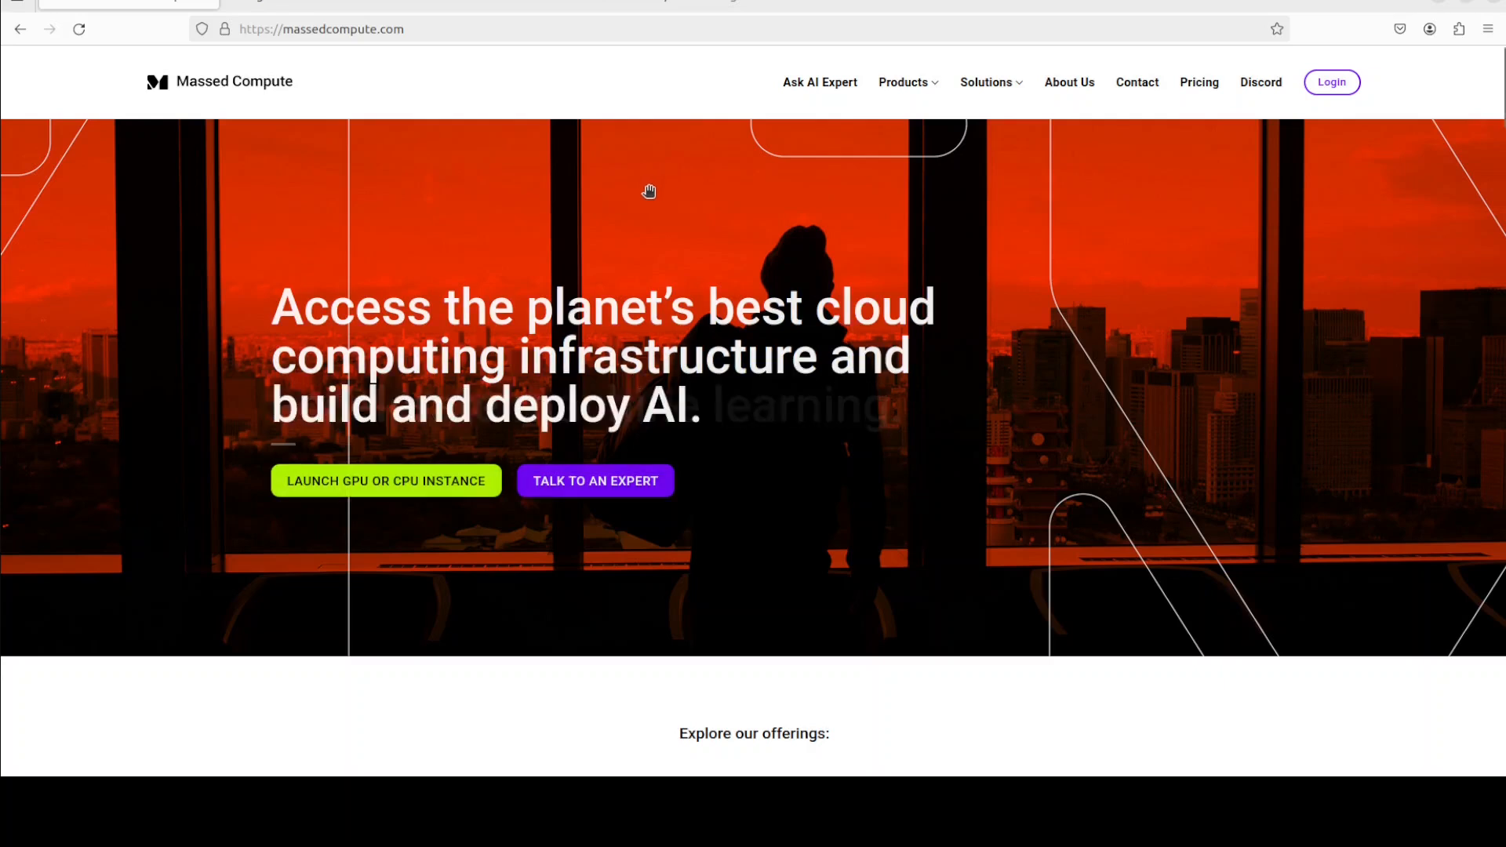
mouse_move(572, 408)
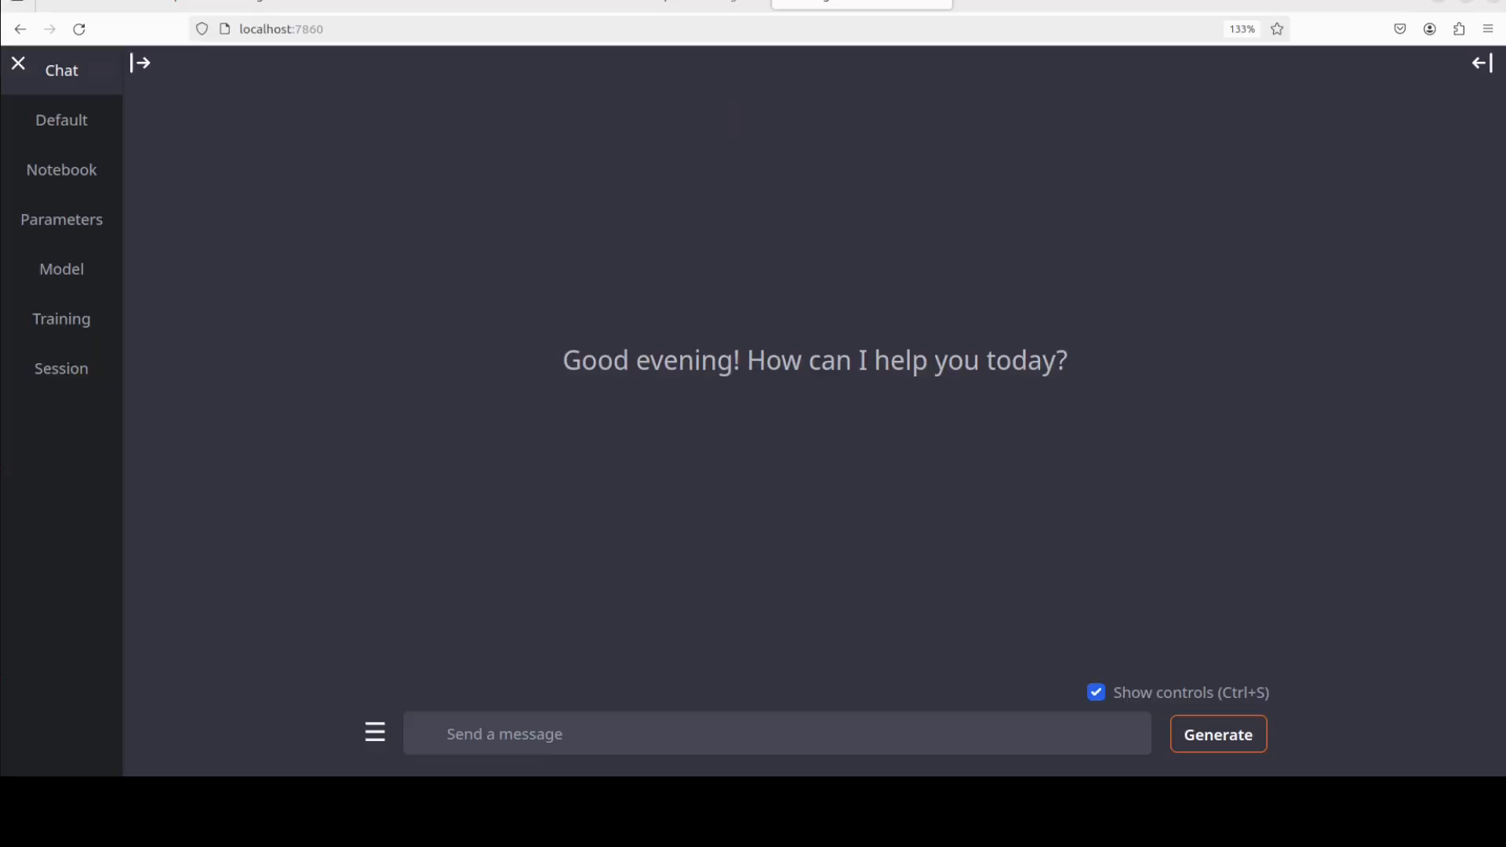
Verify AM-Thinking-v1 is loaded, then draft the bouncing red ball in triangle prompt in chat.
left_click(61, 219)
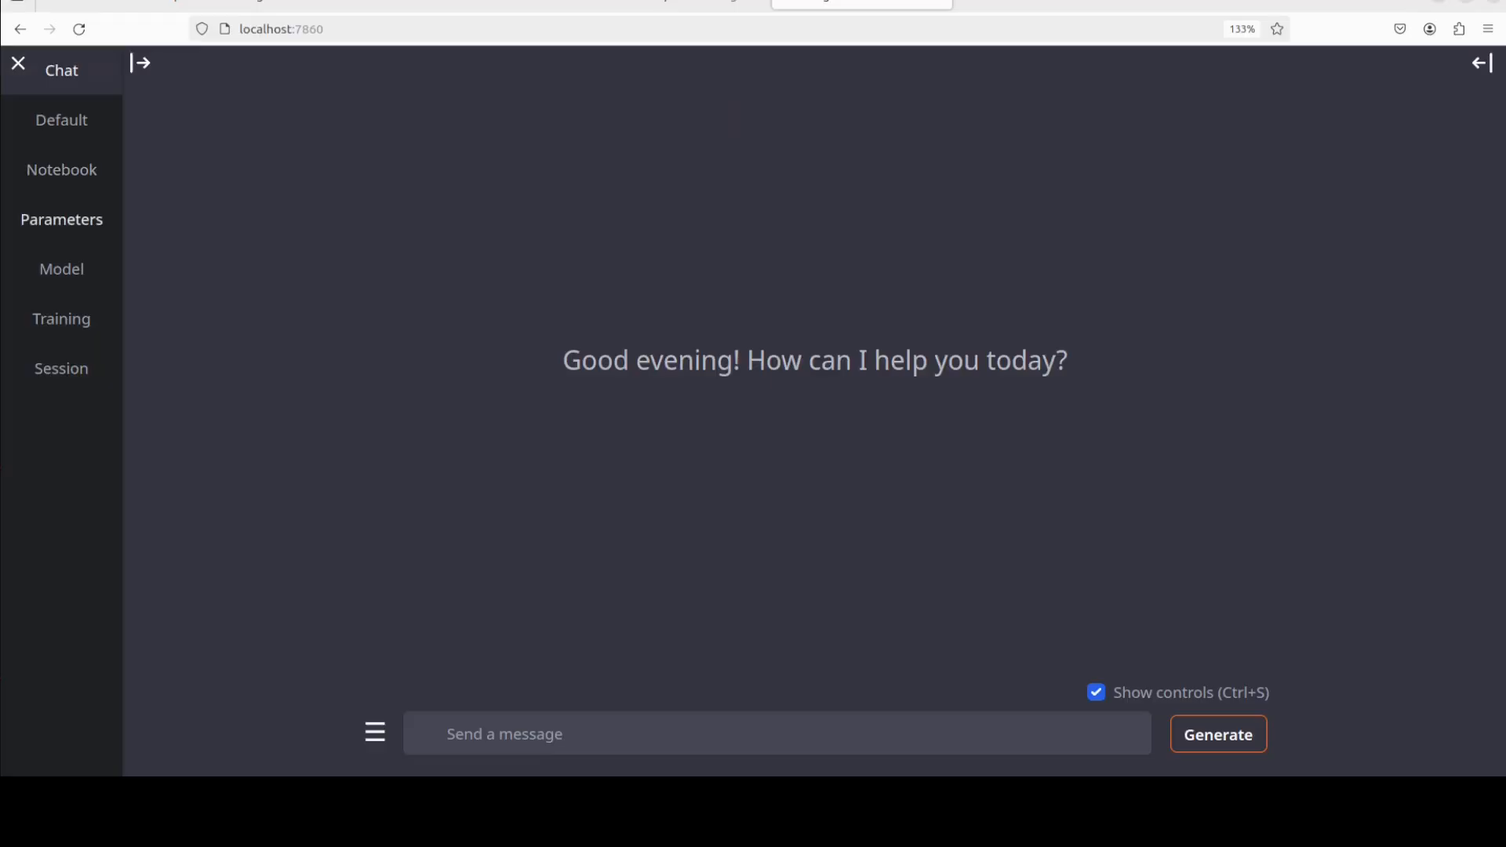
left_click(61, 269)
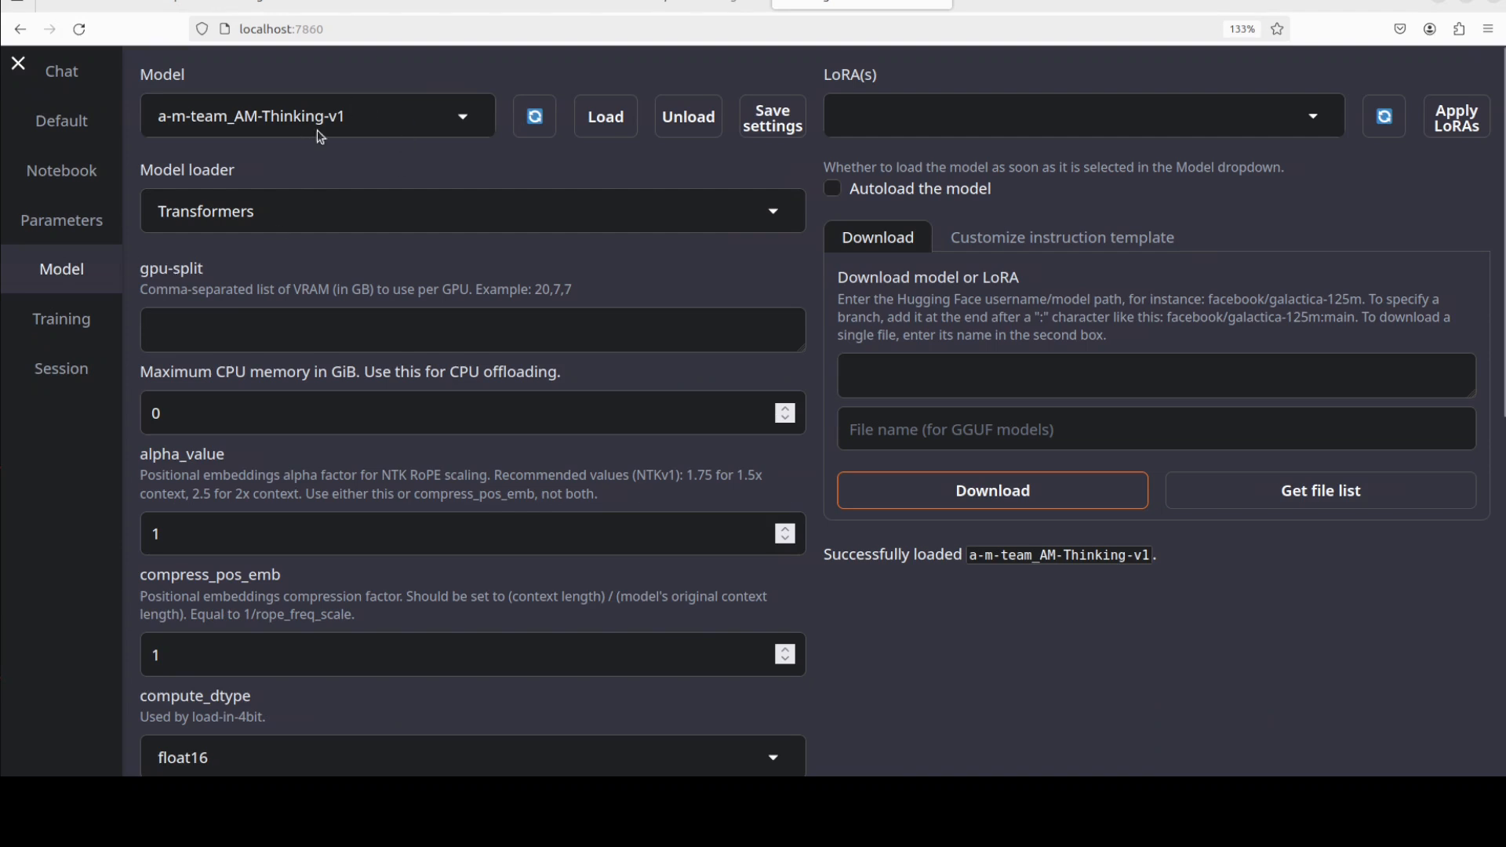
mouse_move(1148, 580)
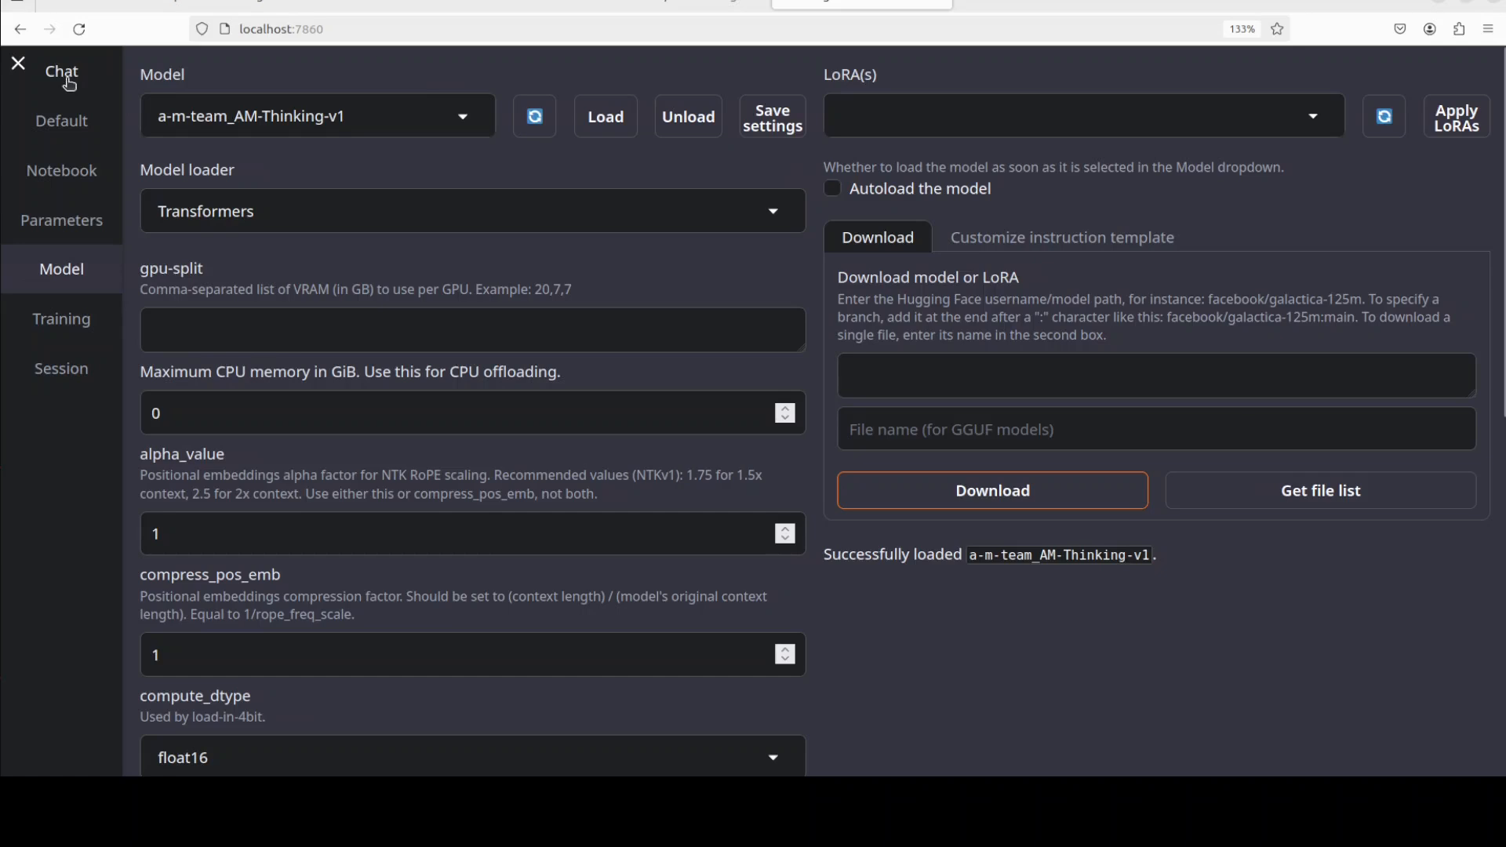
left_click(59, 71)
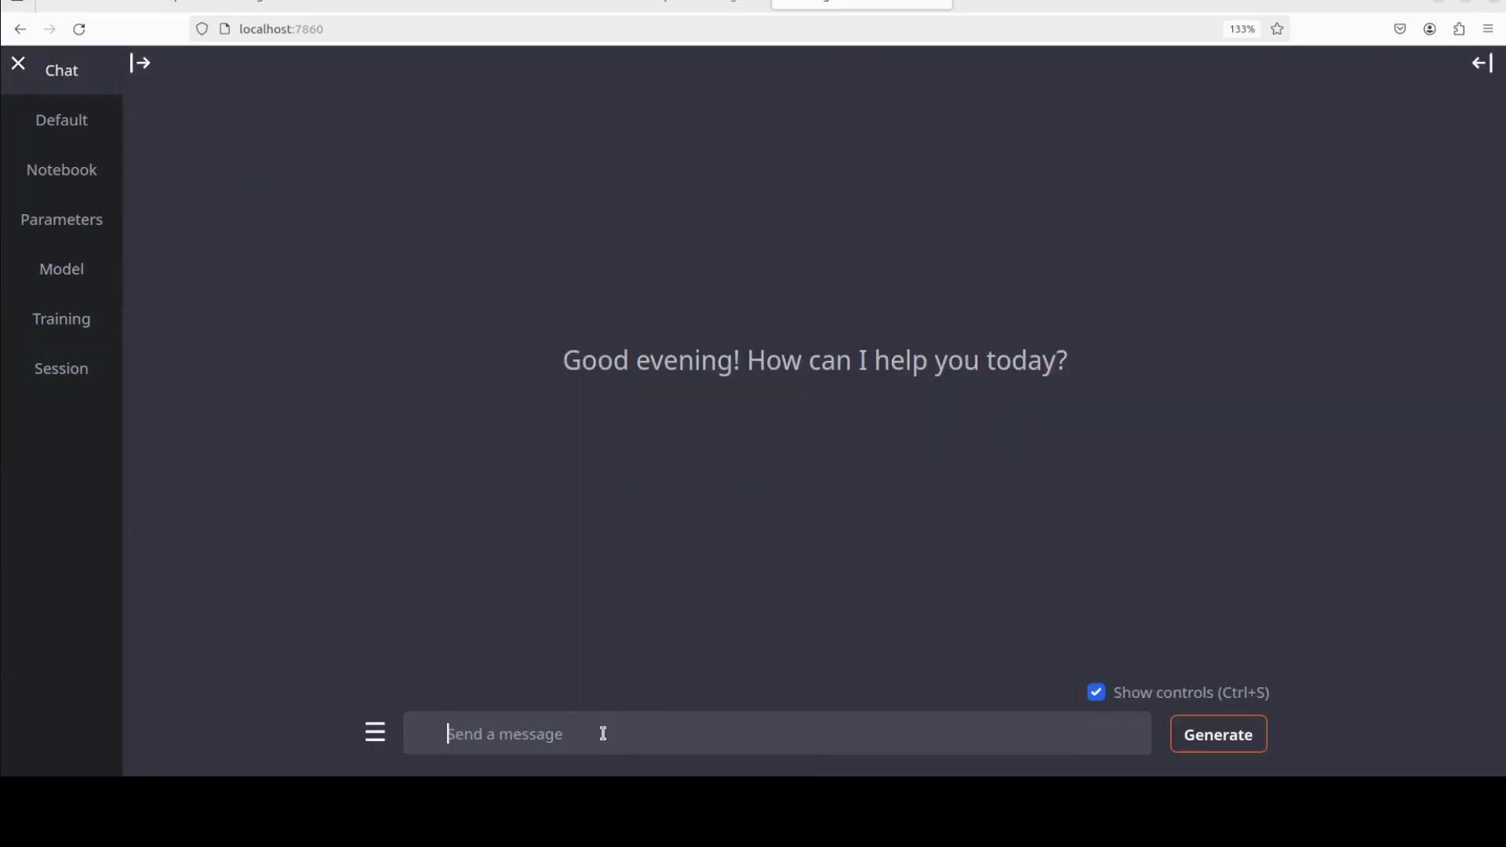
type("write a python script for a bouncing red ball within a triangle, make sure to handle collision detection properly. make the triangle slowly rotate. implement it in python. make sure ball stays within the triangle")
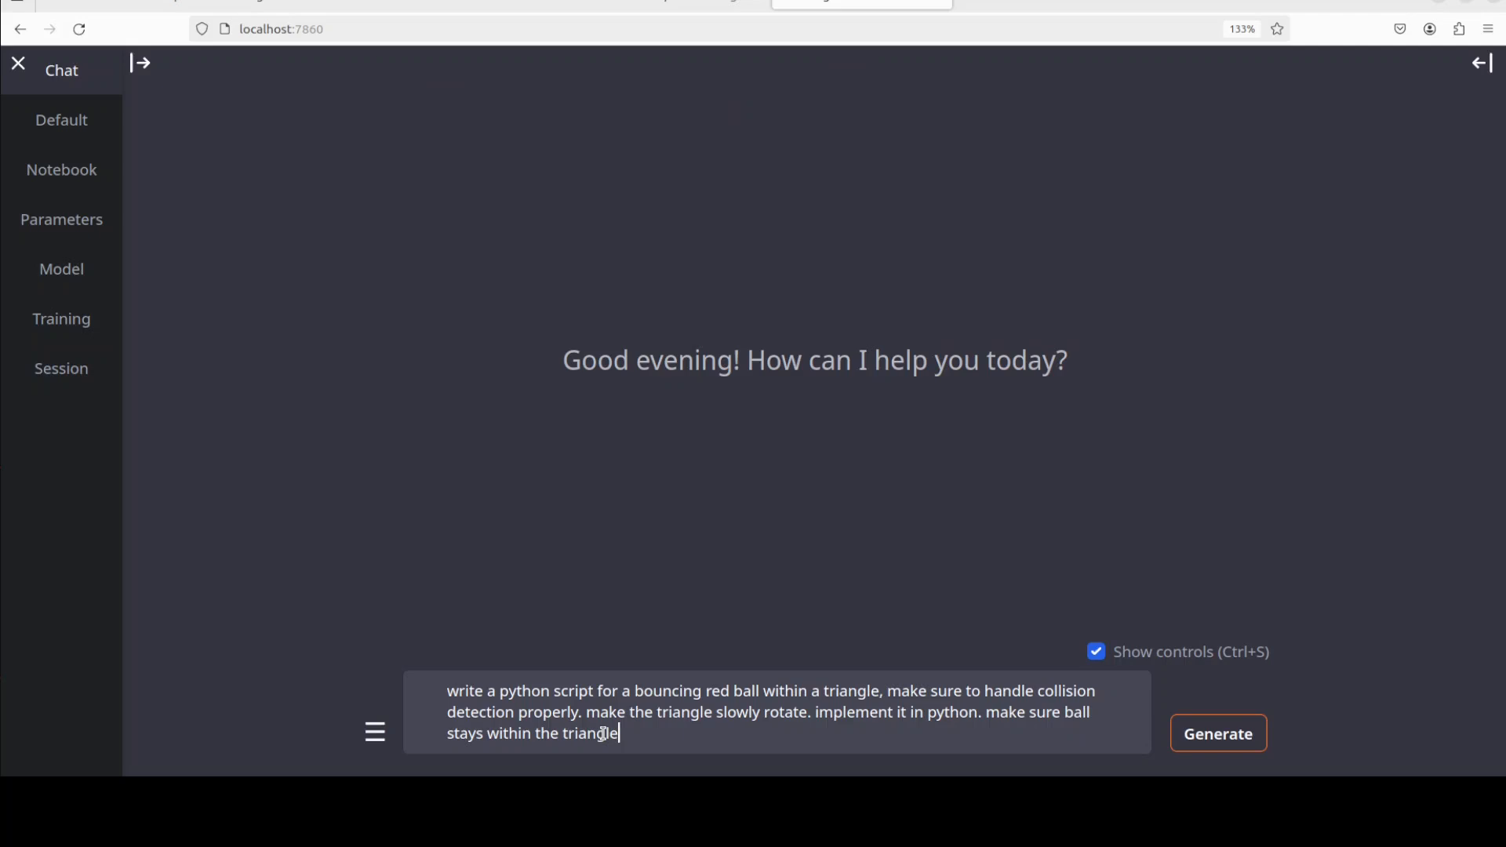
Send the bouncing-ball-in-rotating-triangle prompt to AM-Thinking-v1.
left_click(1218, 733)
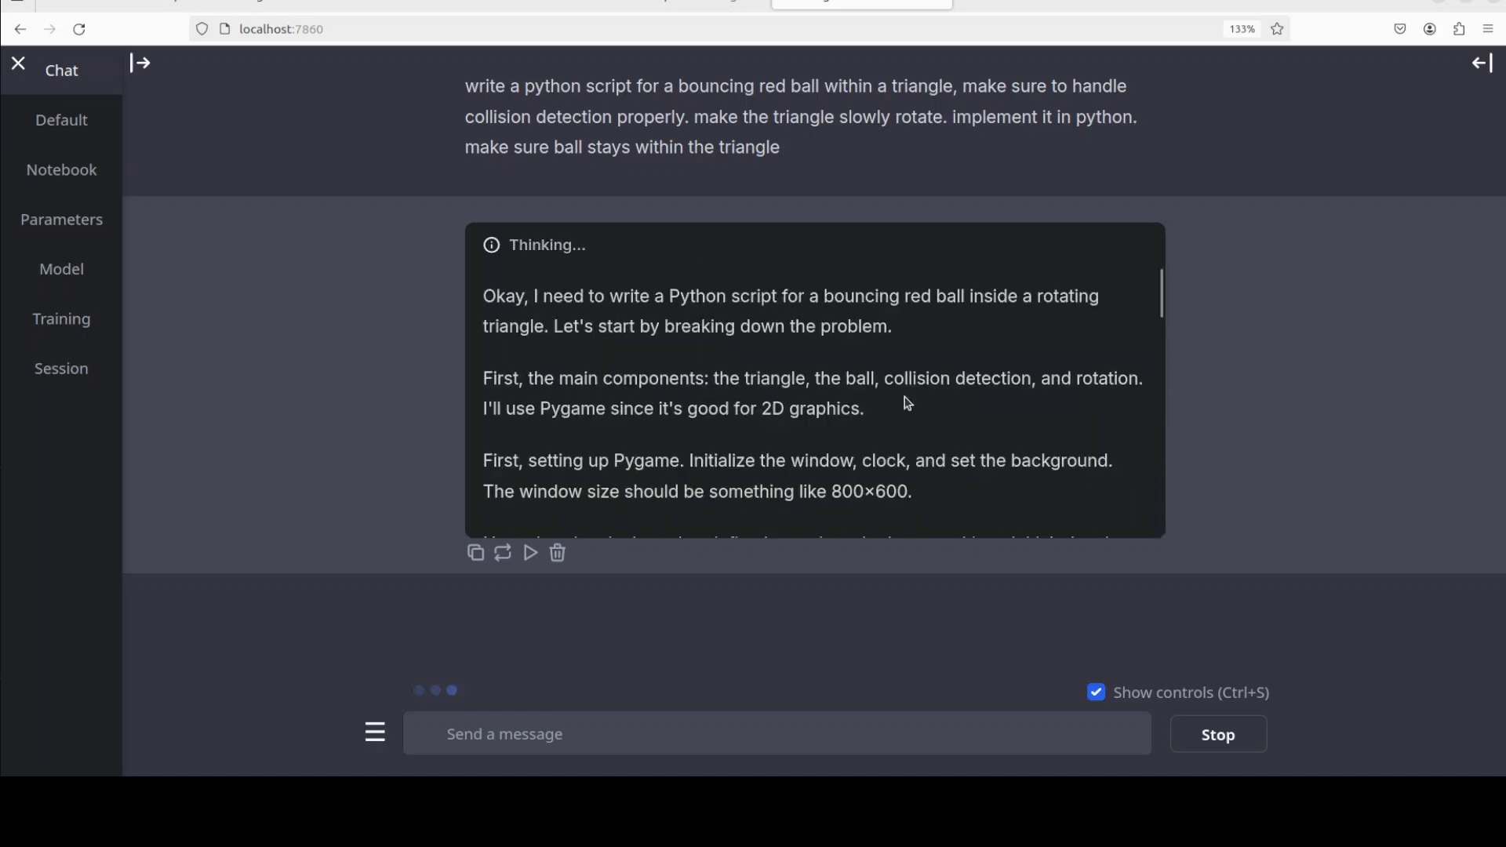
mouse_move(969, 400)
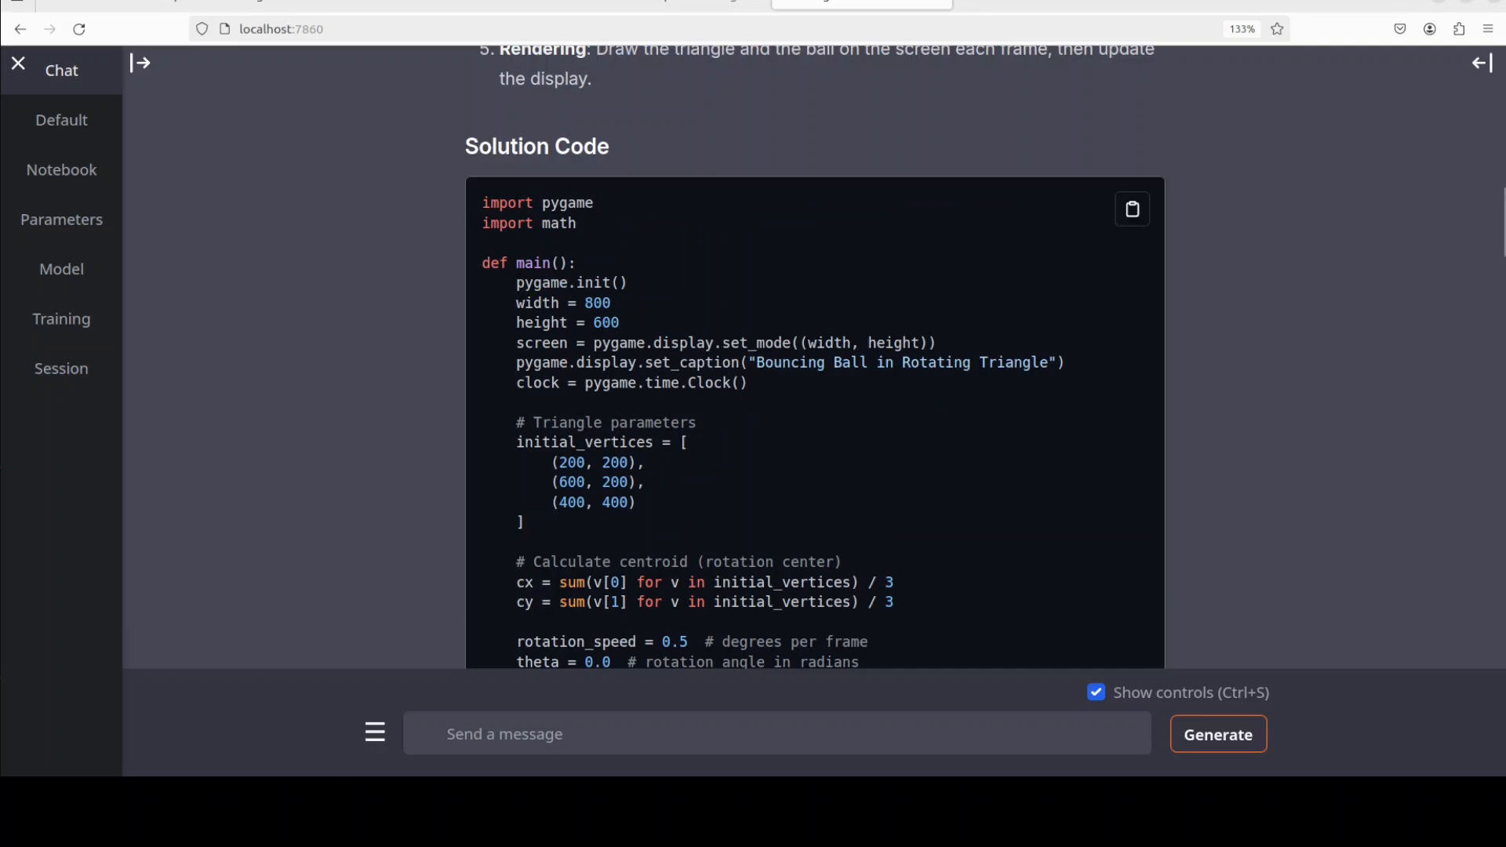
scroll("down", 3)
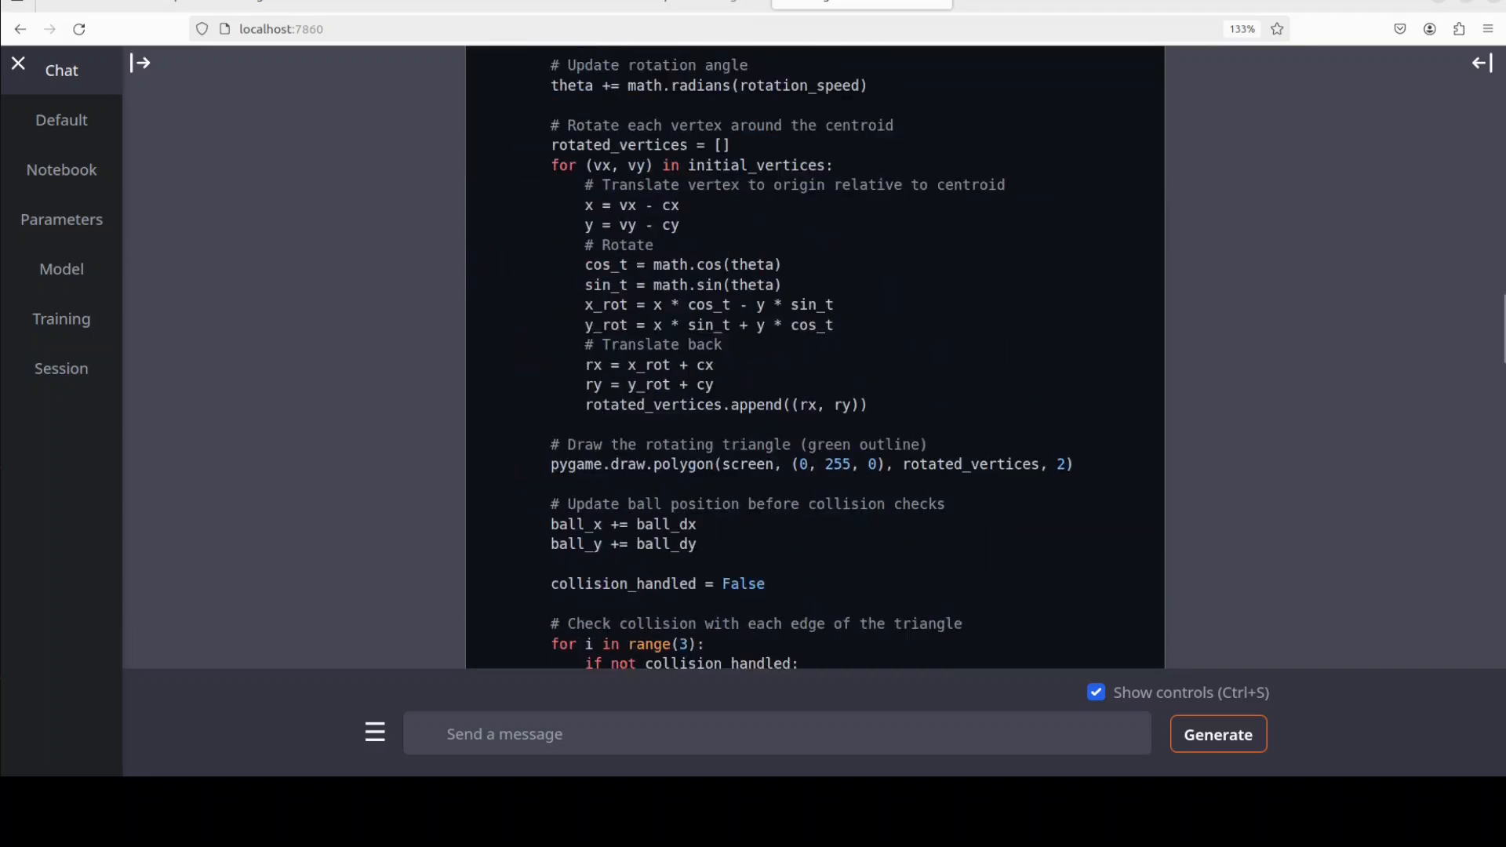
scroll("down", 3)
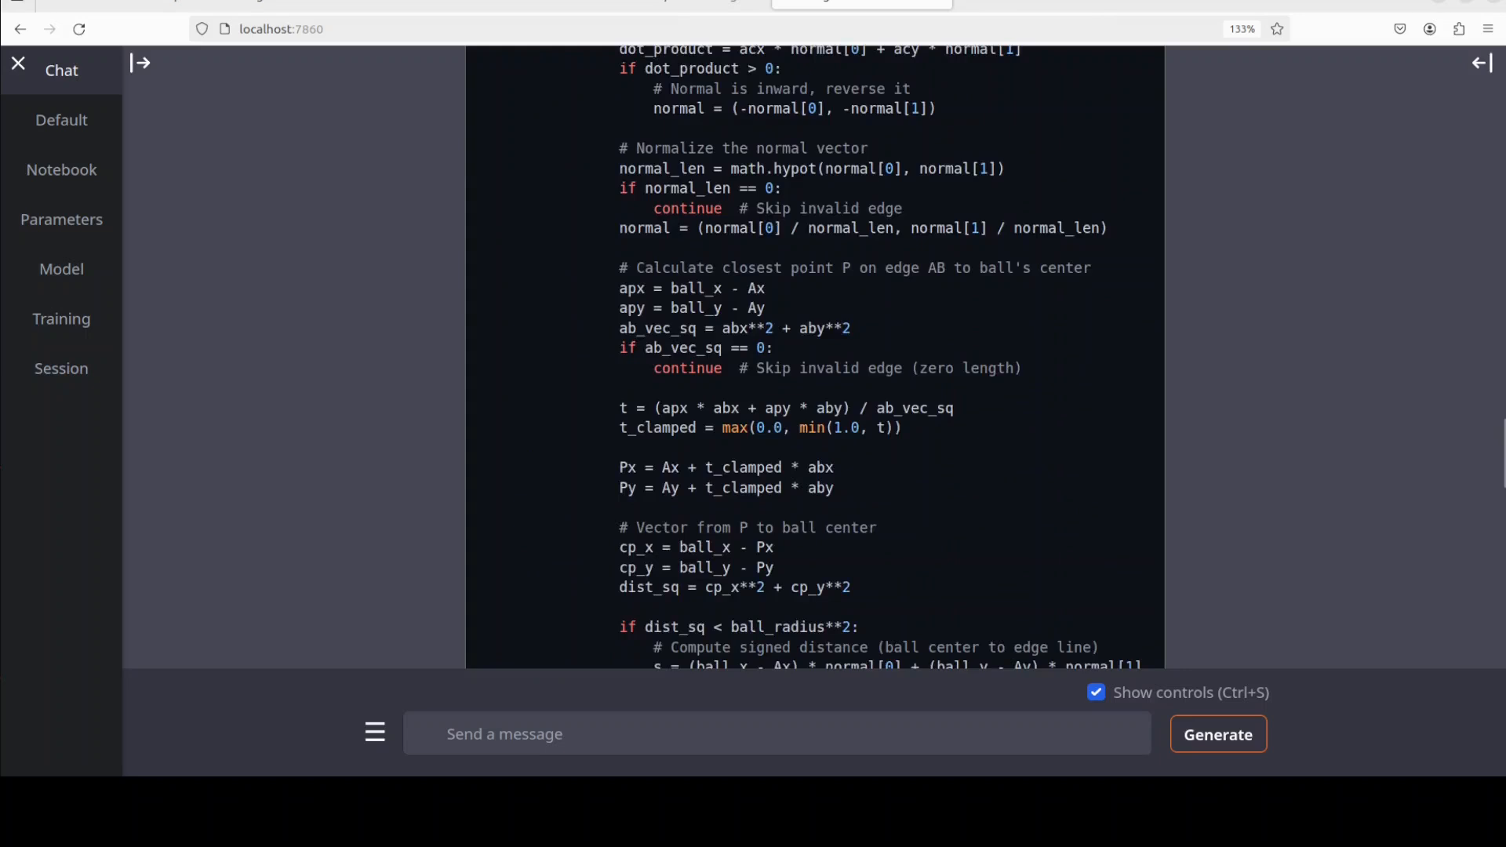
scroll("down", 3)
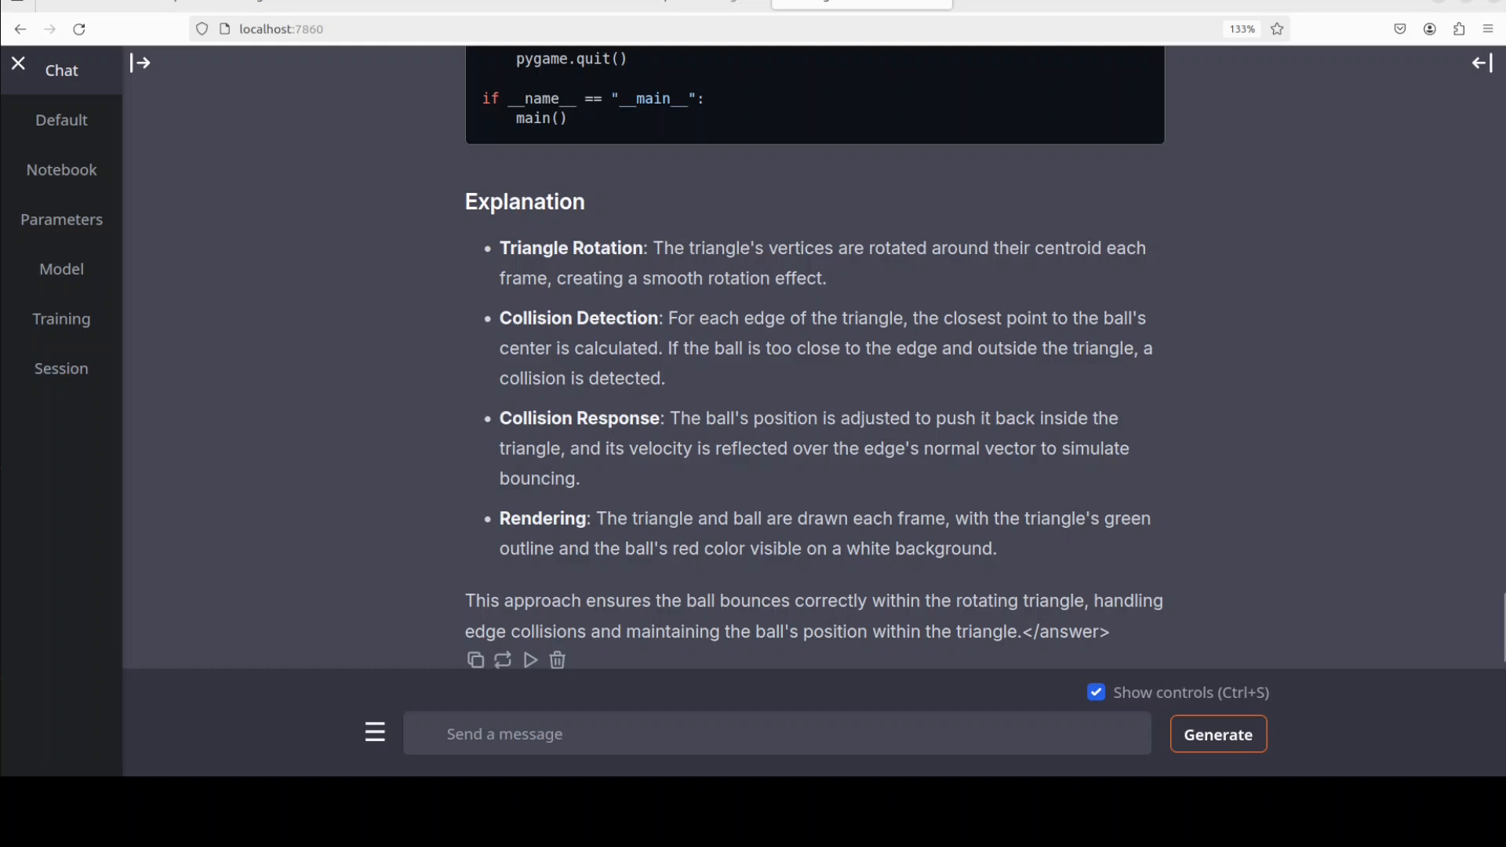
scroll("down", 3)
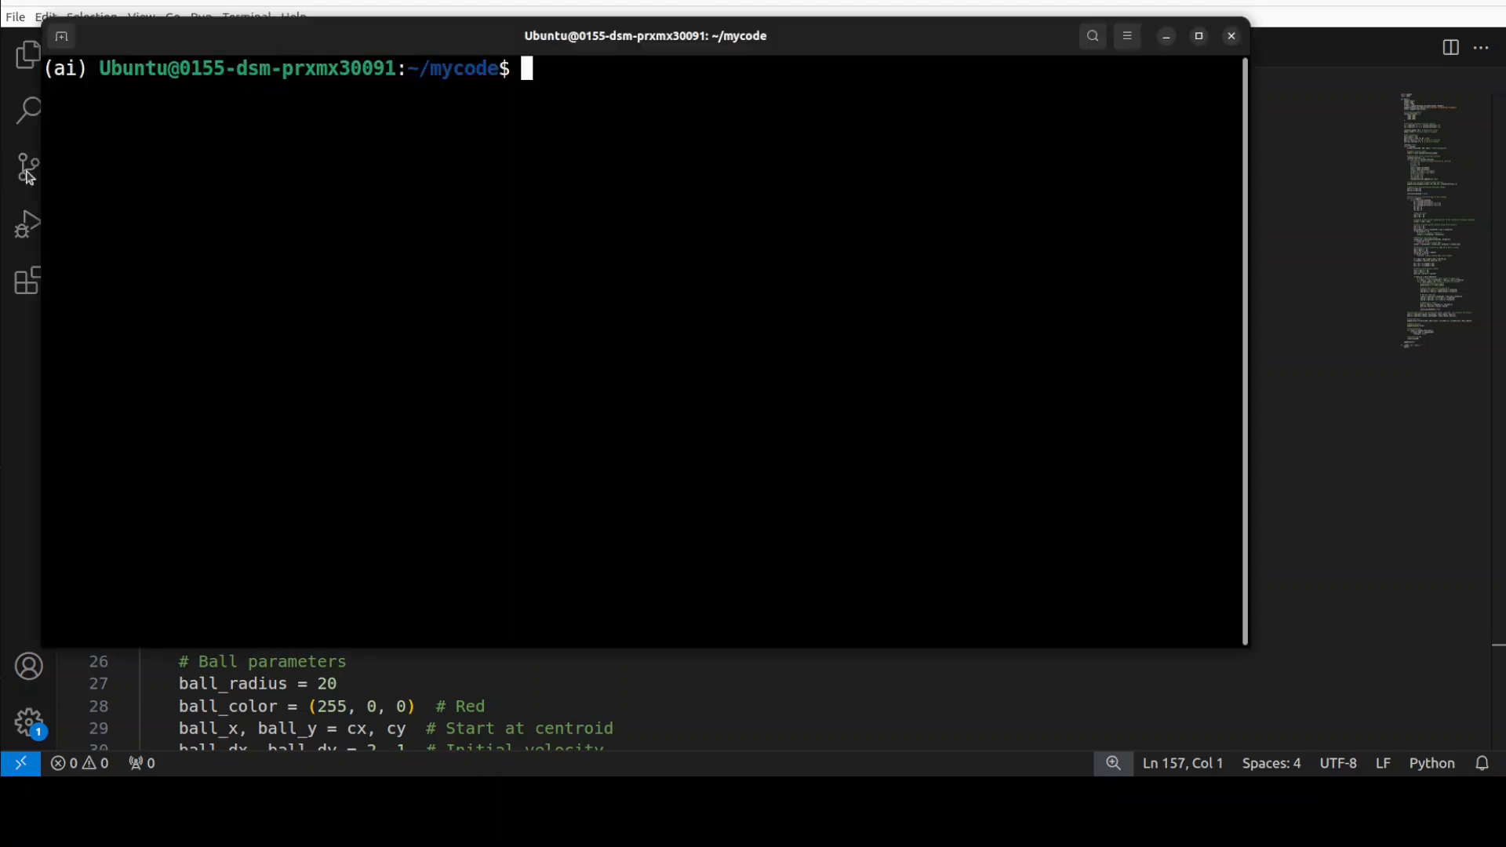
Install the pygame library with pip install pygame.
type("pip")
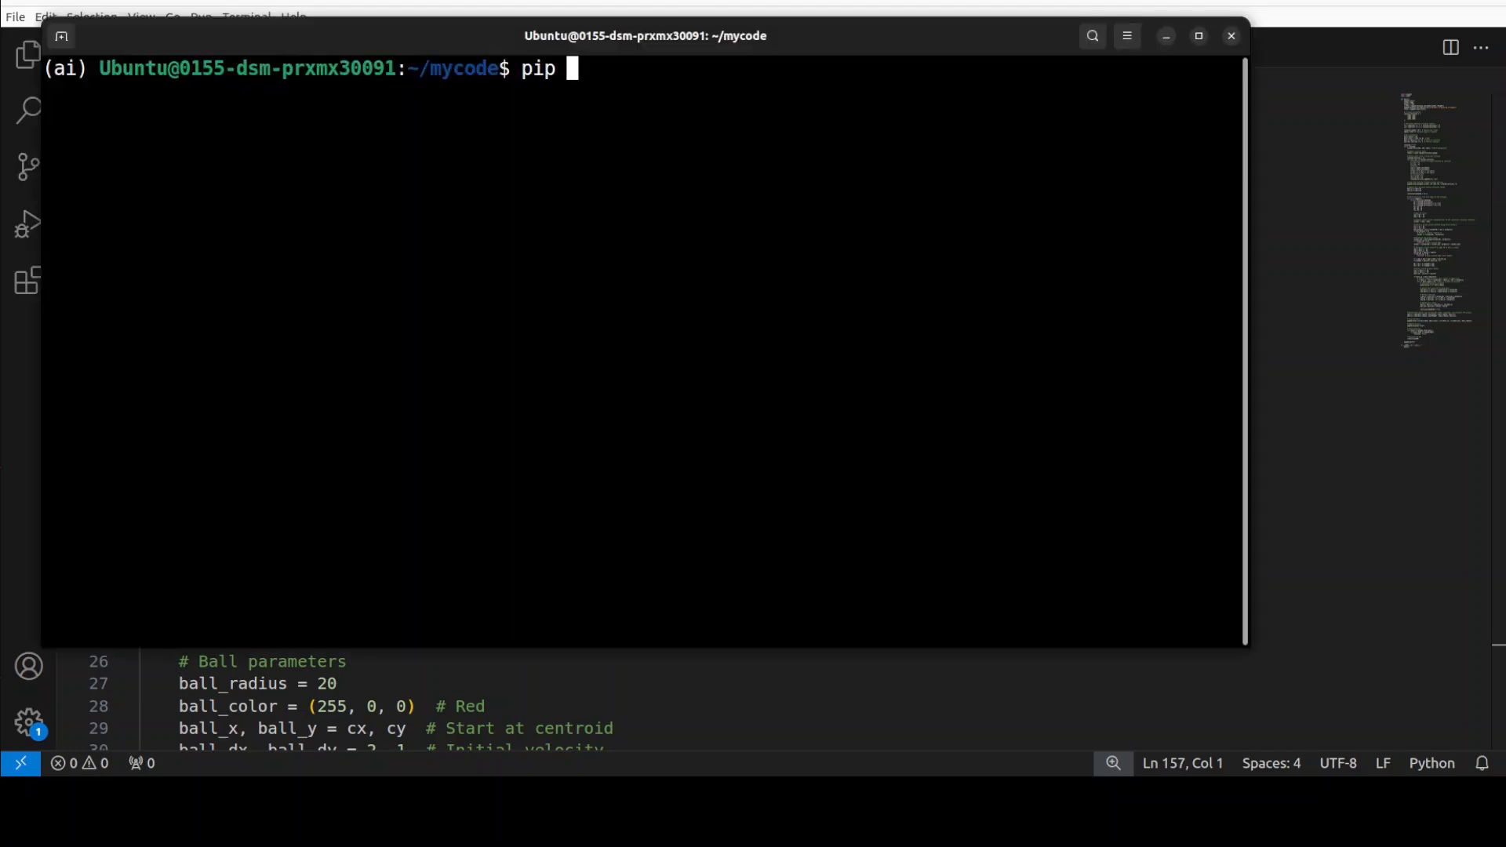
type("install pygame")
type("python app.py")
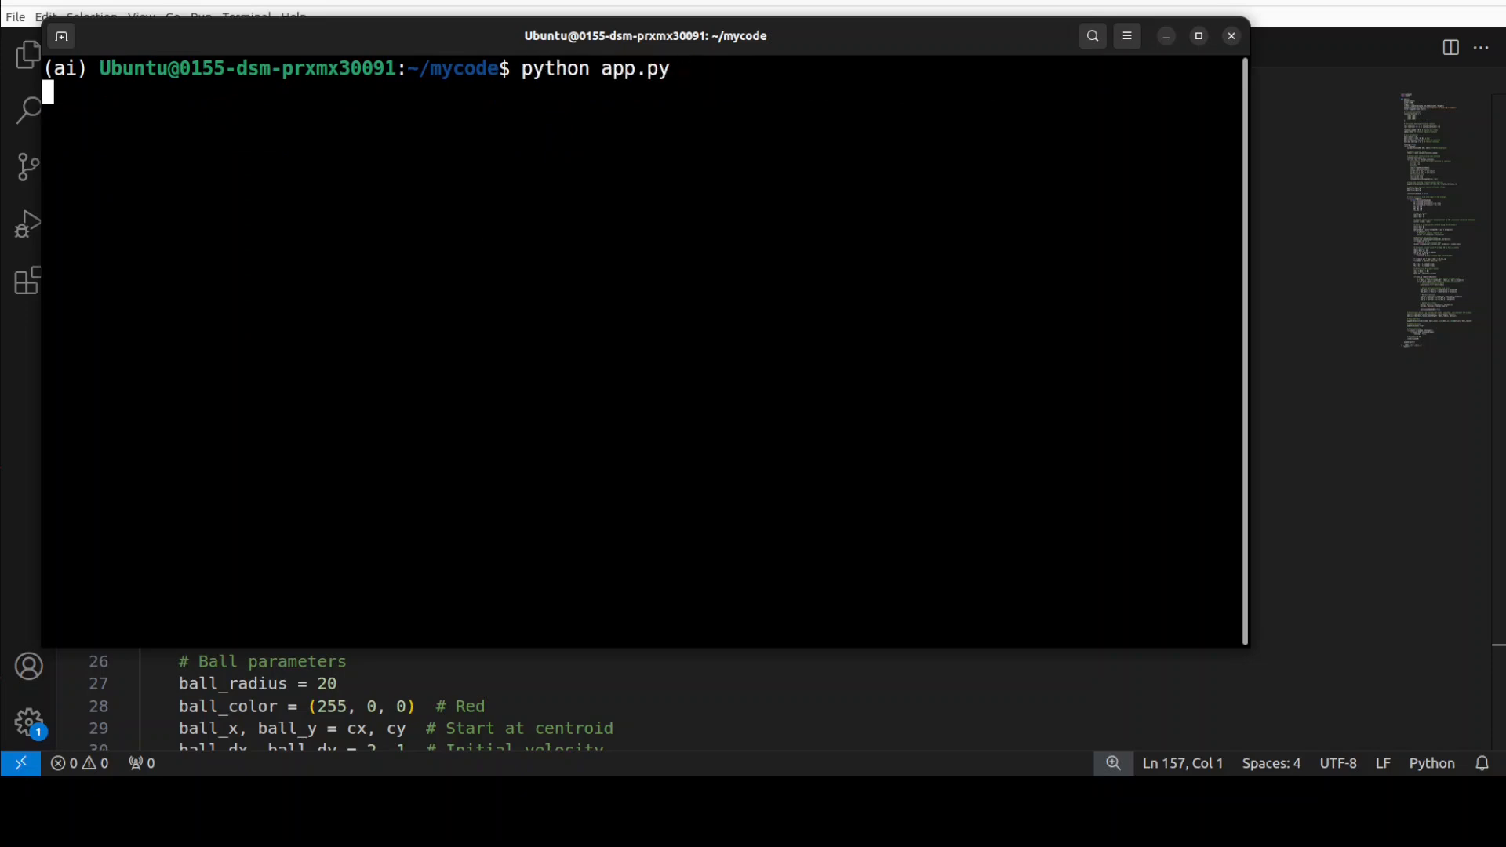
Execute python app.py in ~/mycode to launch the bouncing-ball app.
key("Return")
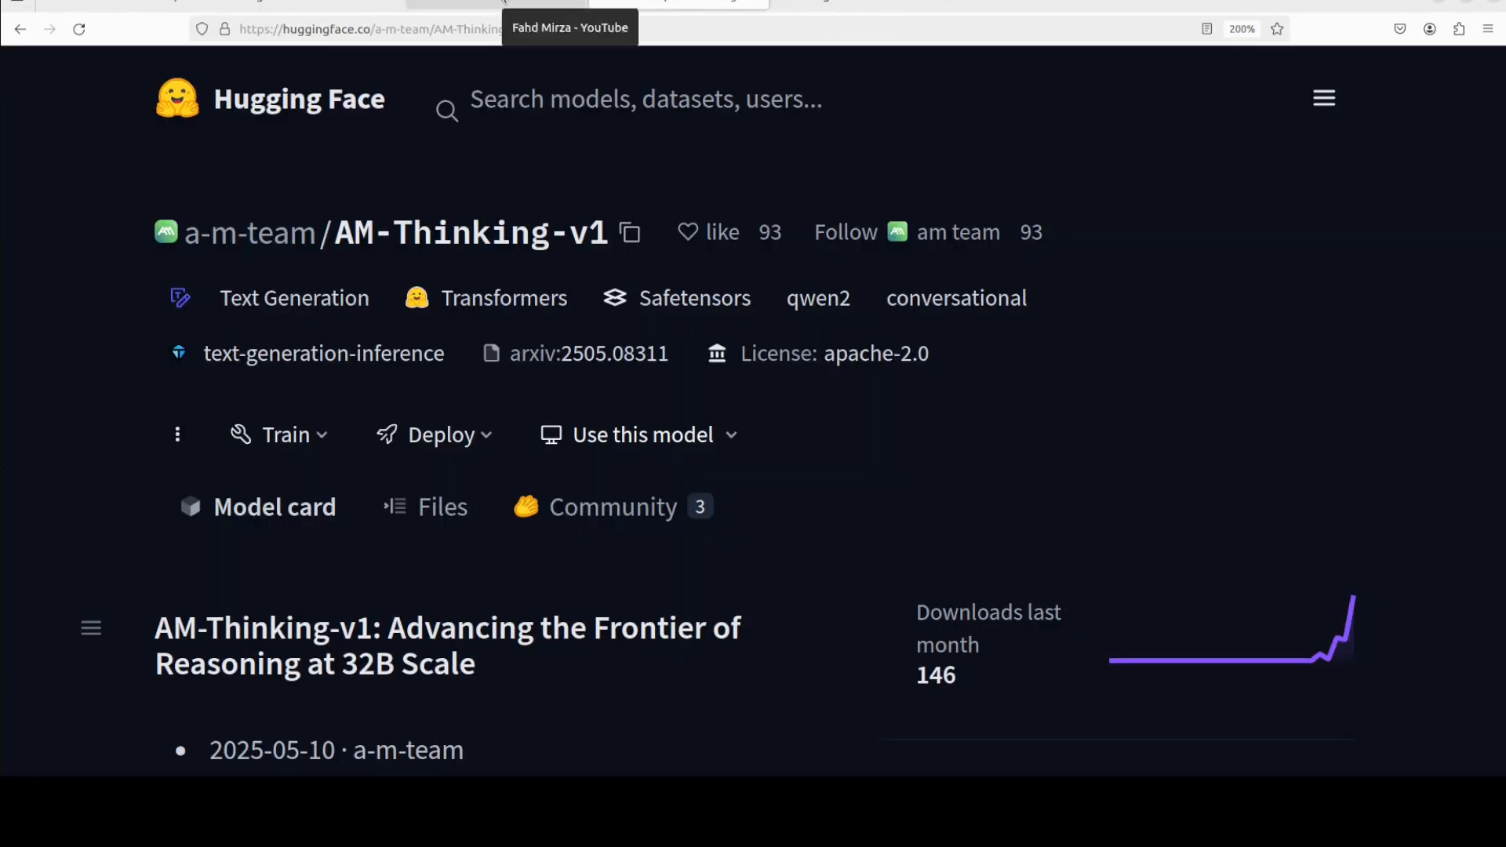
Switch to the YouTube tab with Fahd Mirza's vllm search results.
left_click(569, 28)
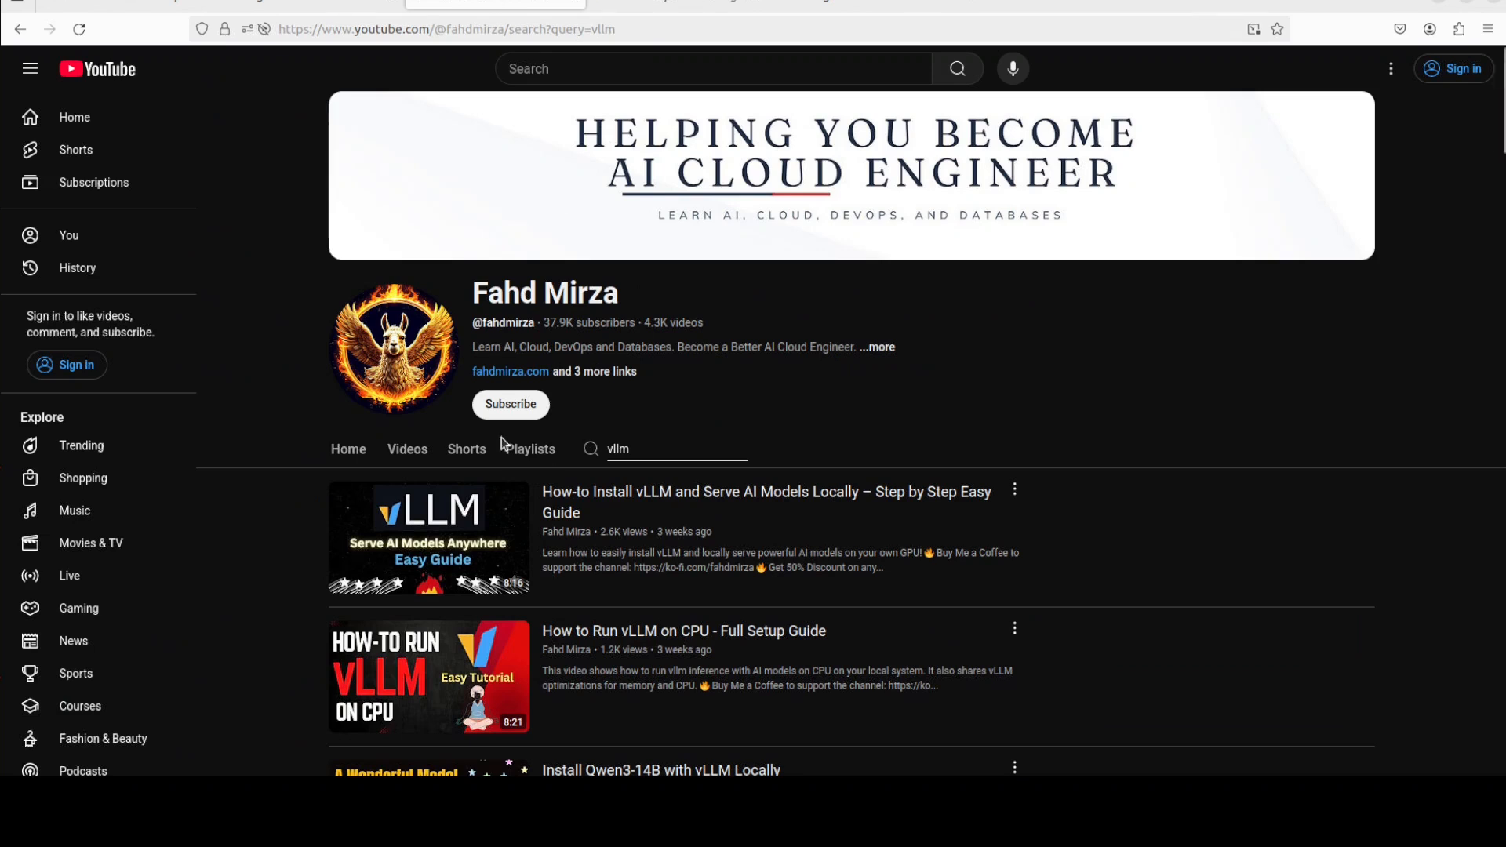